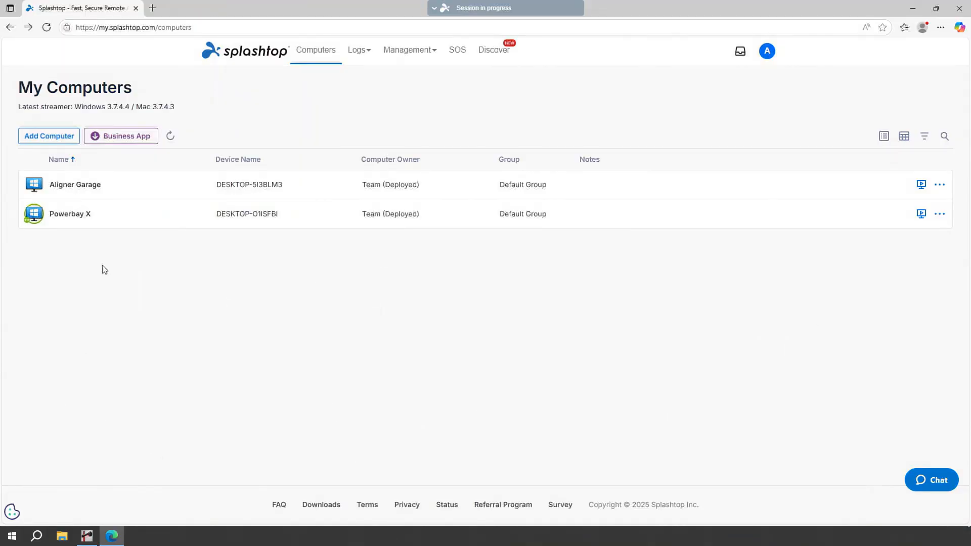
mouse_move(110, 260)
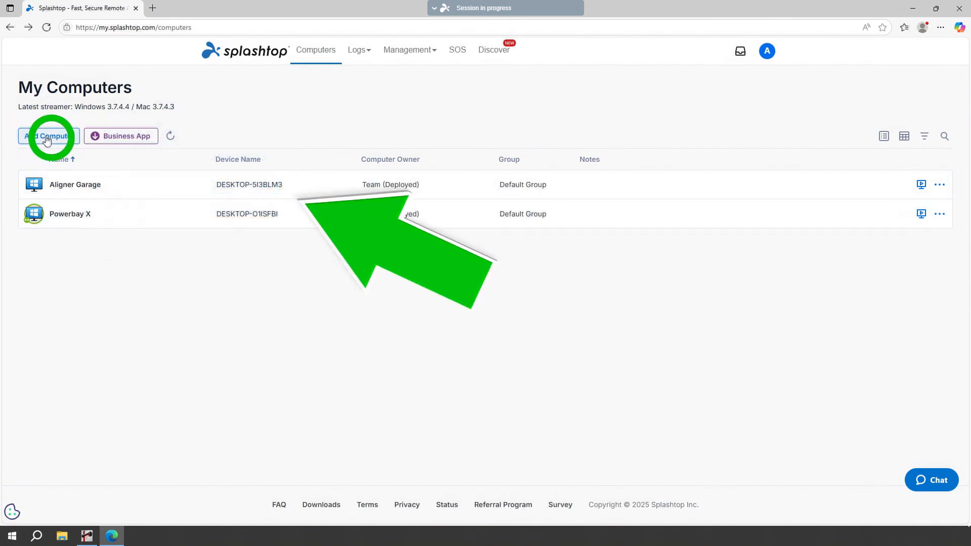
Add the current computer as a remote computer and download the Splashtop Streamer installer.
click(49, 135)
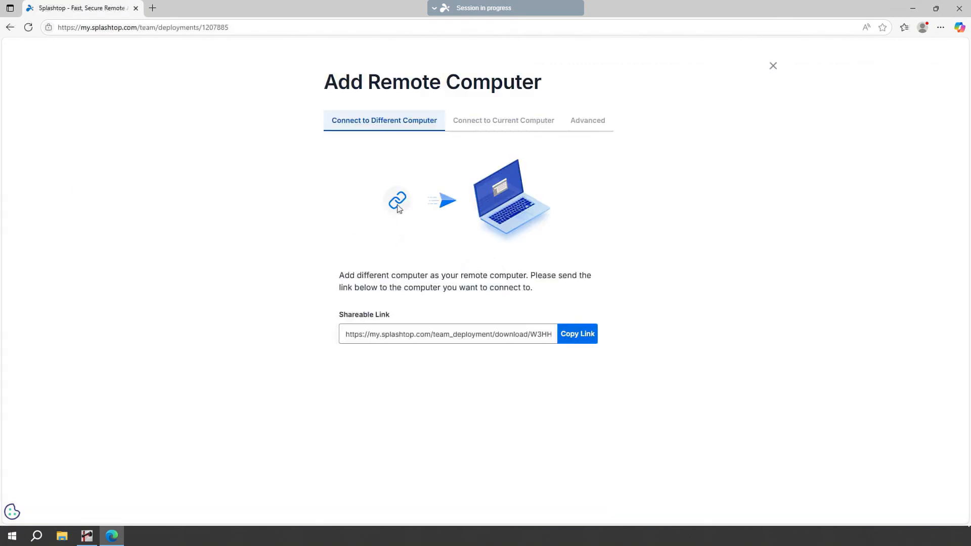
click(502, 120)
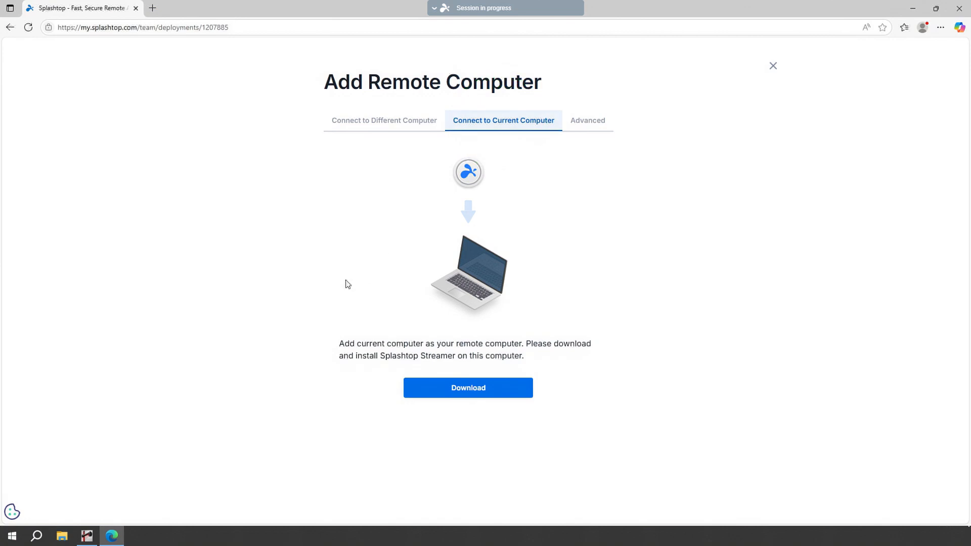
mouse_move(546, 307)
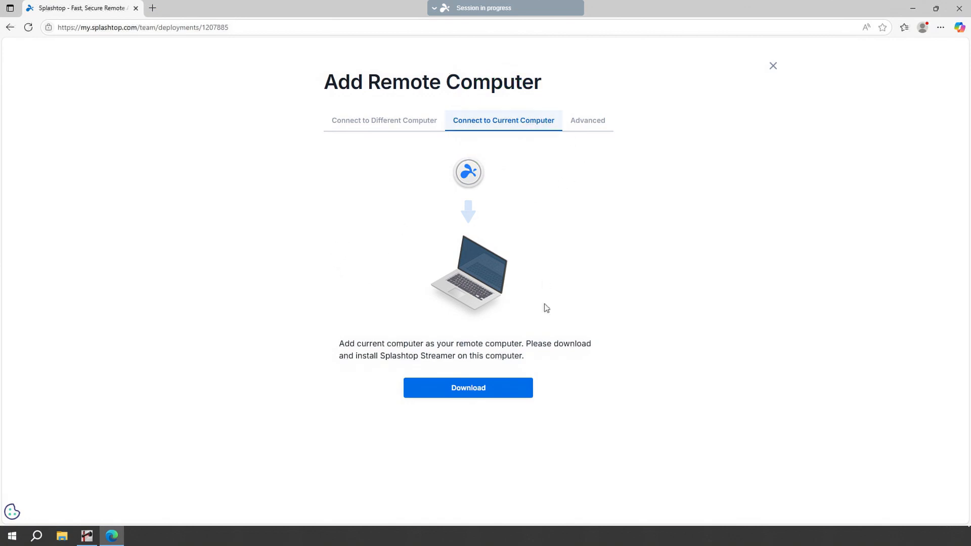
click(467, 387)
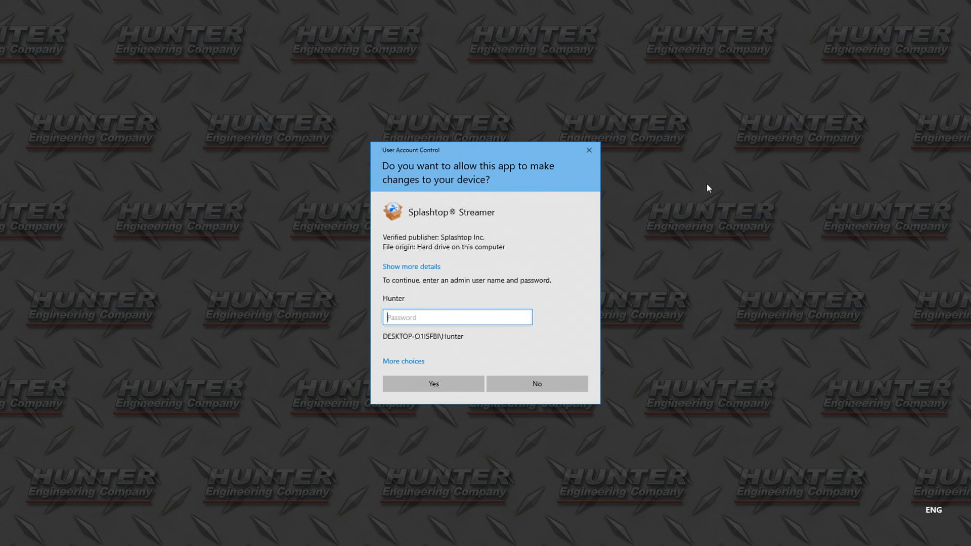
Enter the admin password and approve the Streamer installer in the UAC prompt.
text(••)
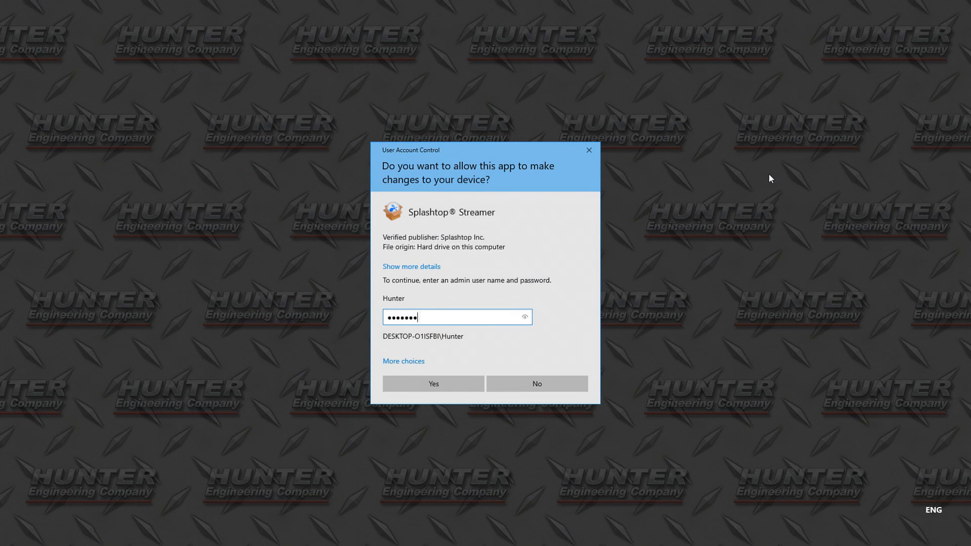
click(433, 383)
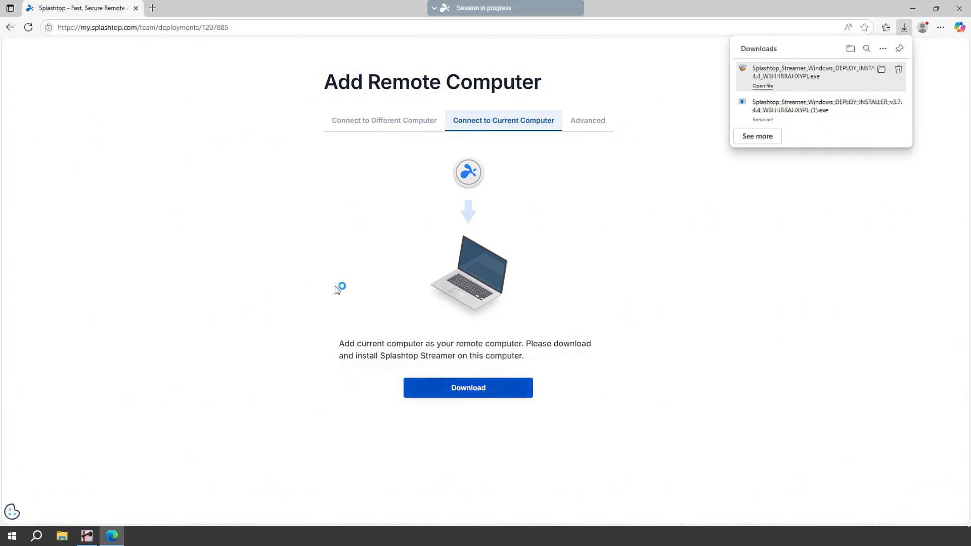
Launch the Streamer setup wizard and continue past its welcome page.
click(763, 85)
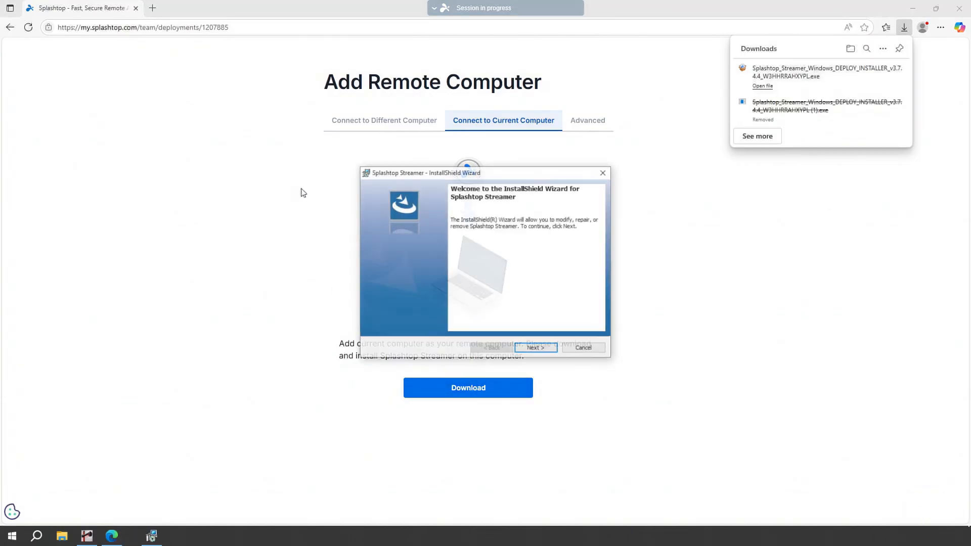
click(534, 347)
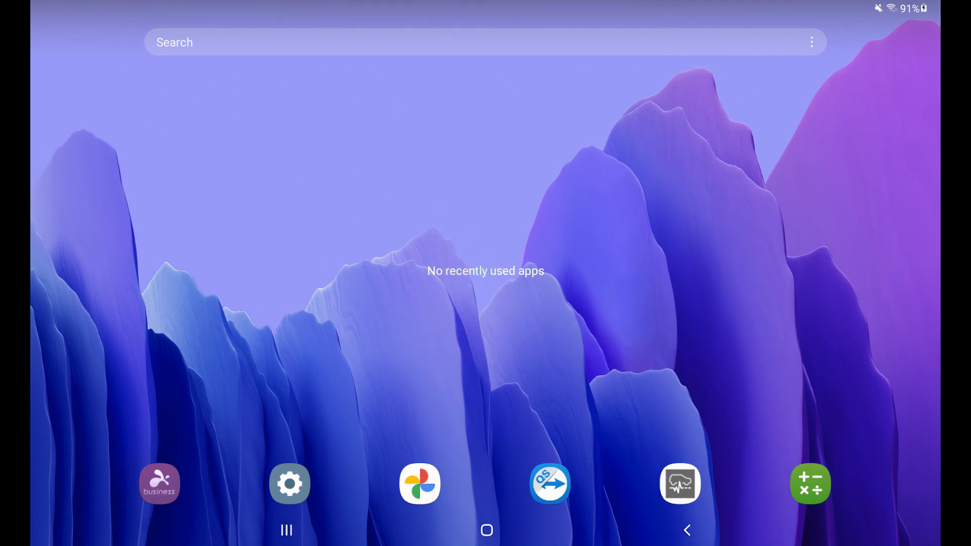
Launch Splashtop Business on the tablet and sign in with the saved credentials.
click(159, 484)
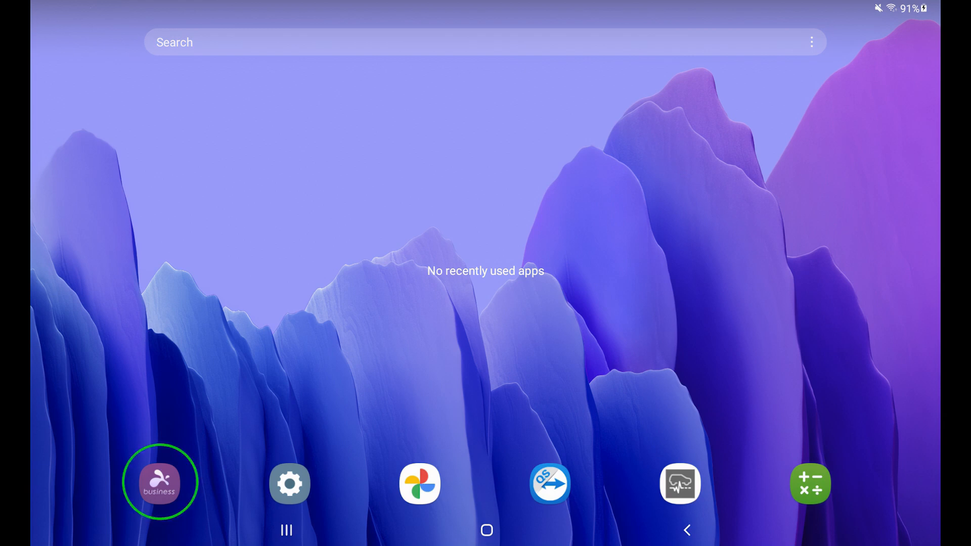
click(161, 484)
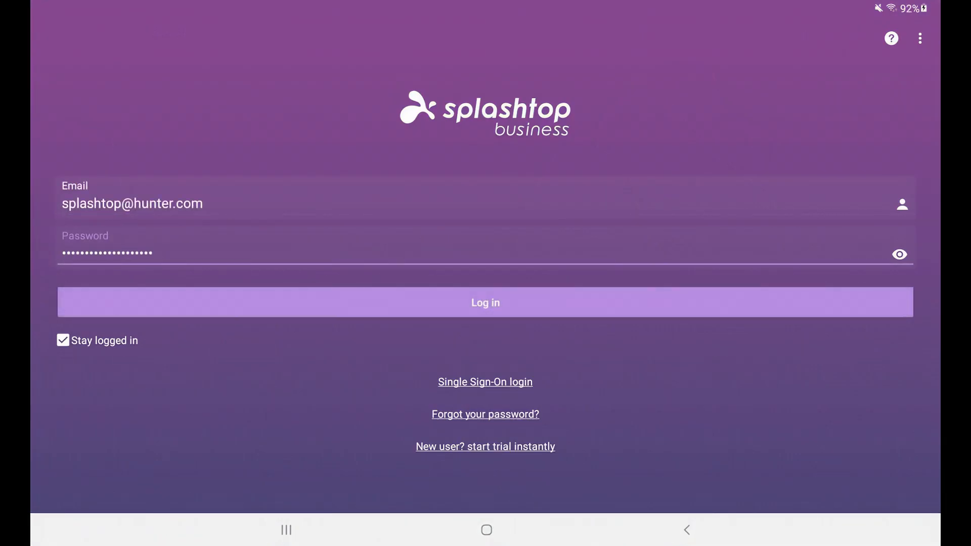
click(485, 302)
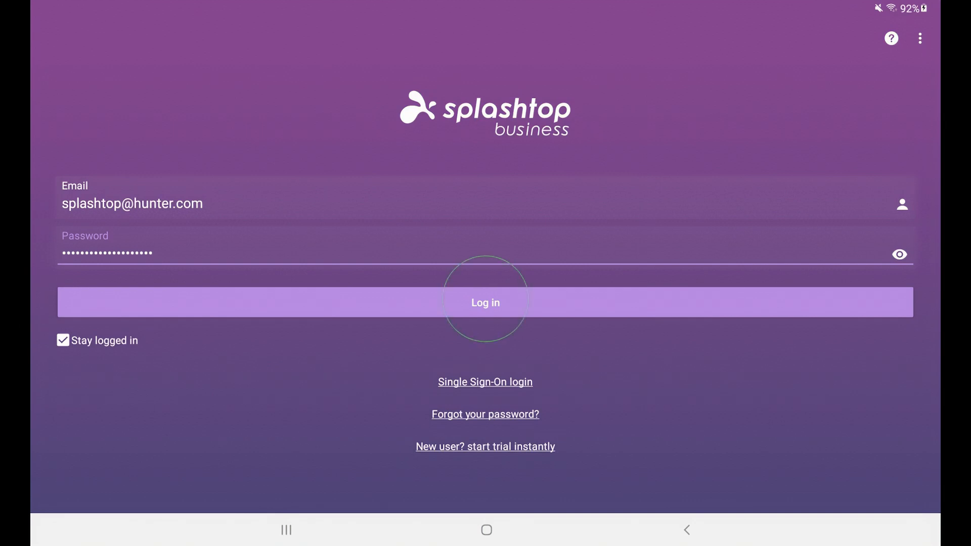
click(485, 302)
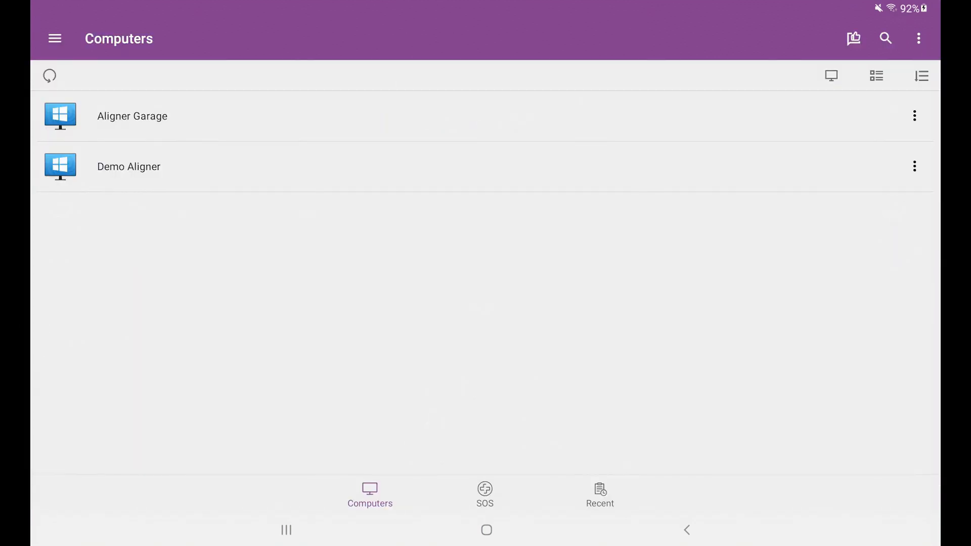
Connect to the aligner, dismiss the touch hints and sign in to Windows on it.
click(132, 115)
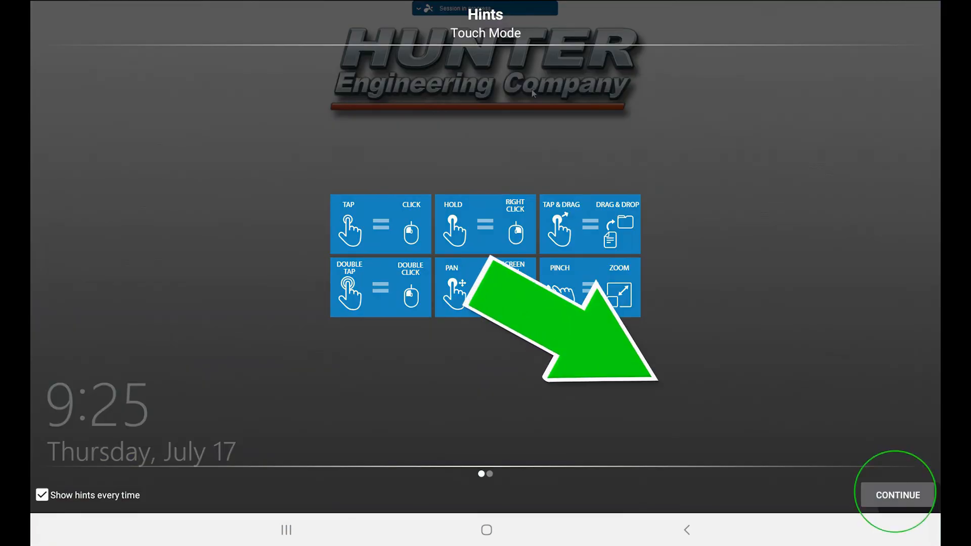
click(898, 495)
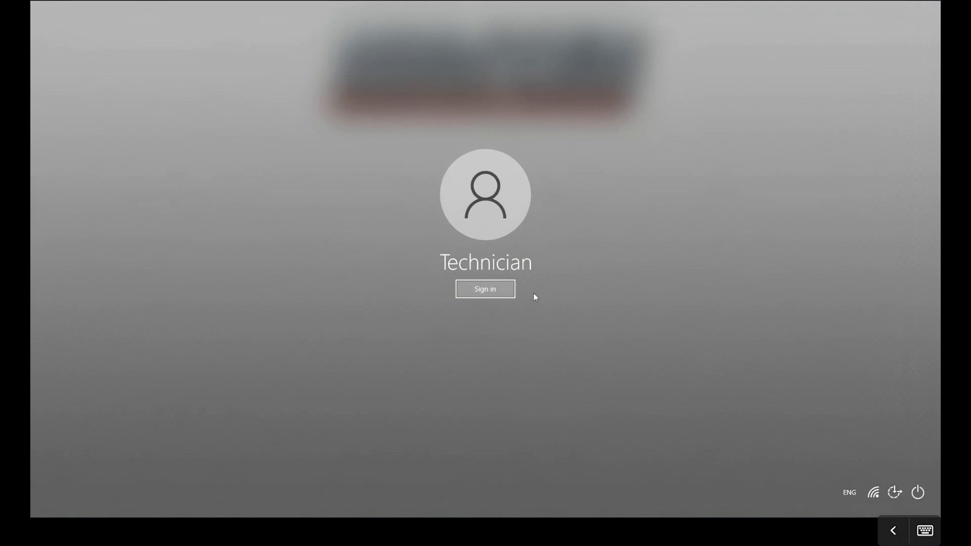
click(485, 288)
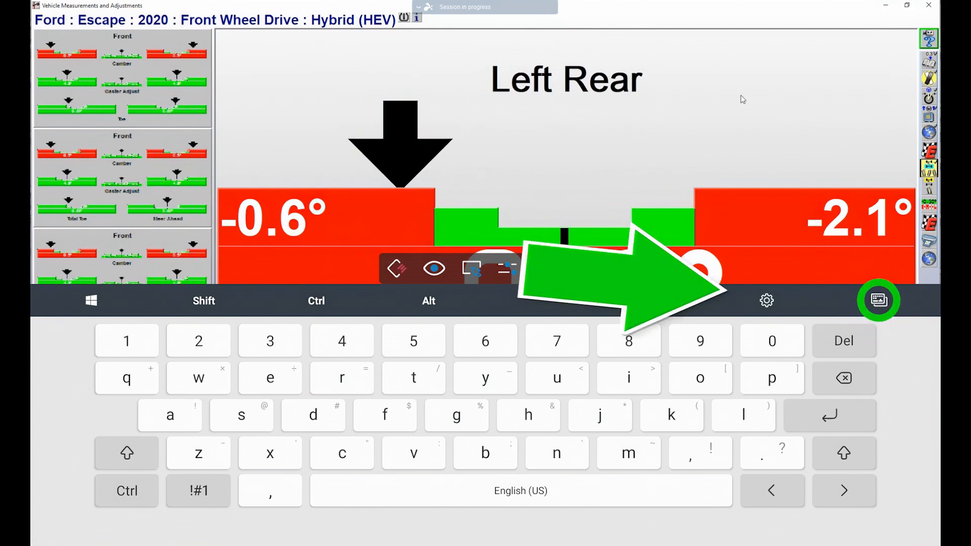
Switch the session's on-screen keyboard to the F1–F12 function-key panel.
click(879, 300)
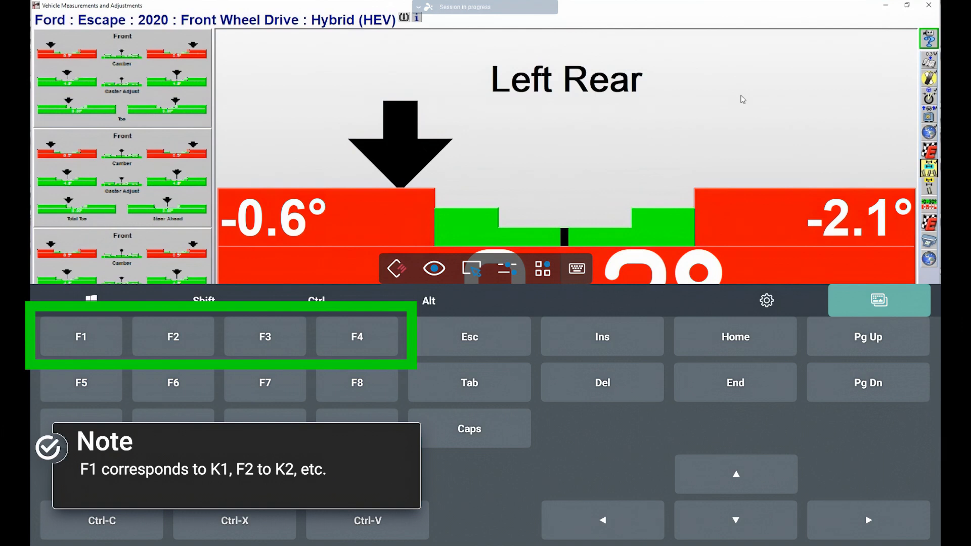
click(469, 337)
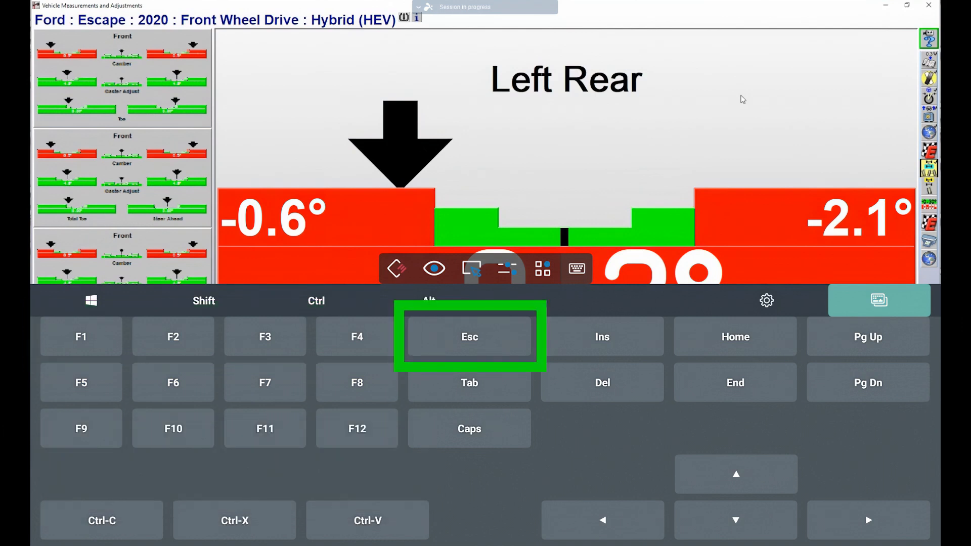